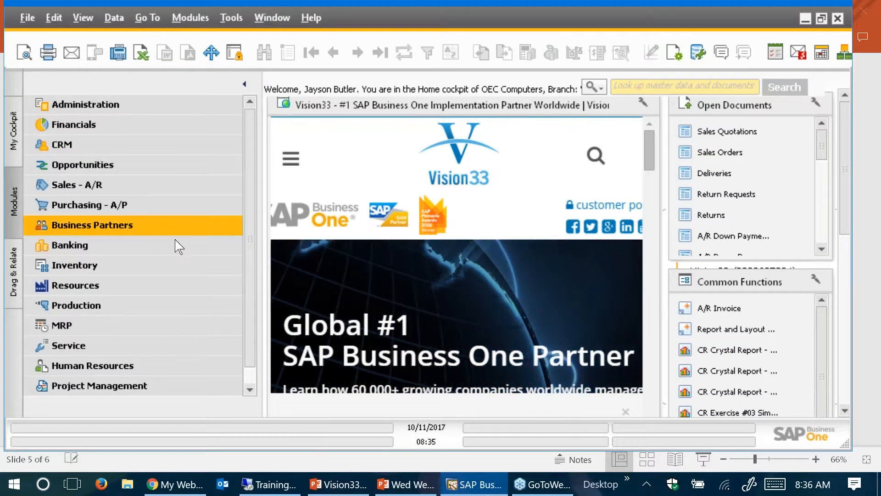
- Open the Project window from the Project Management module, showing new project 3
{"action": "scroll", "scroll_direction": "down", "scroll_amount": 3}
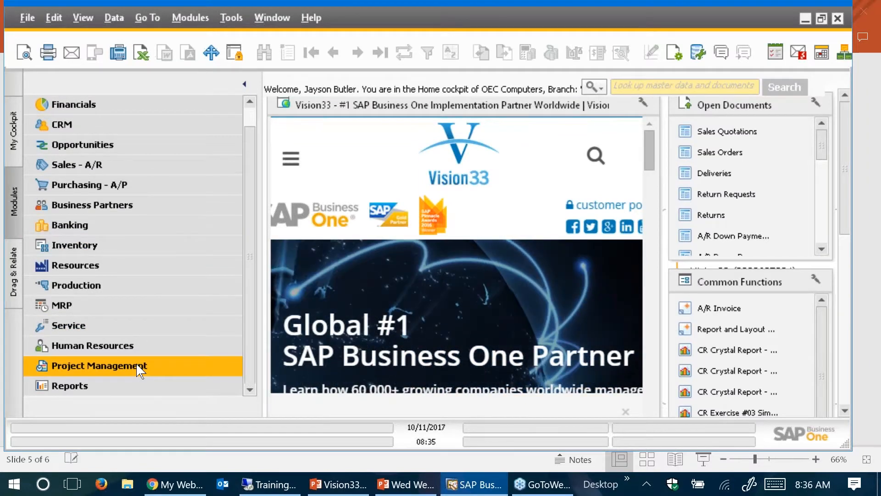
{"action": "left_click", "coordinate": [98, 366]}
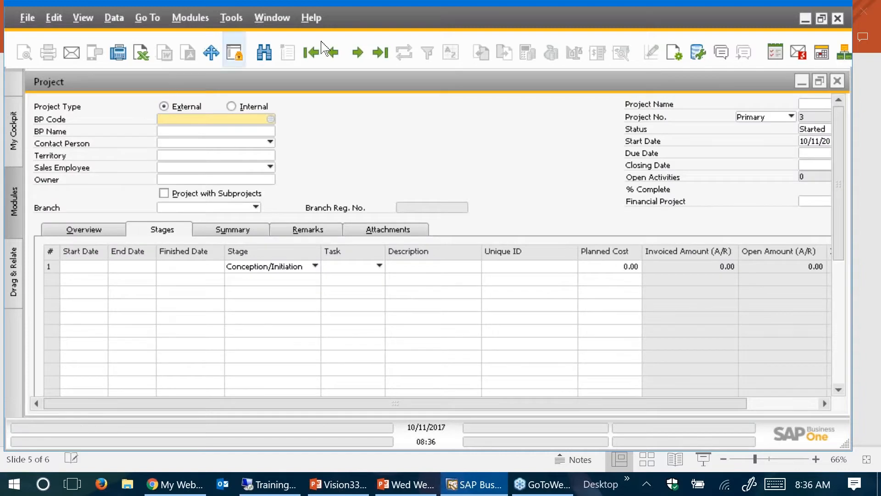
- Navigate the saved records to project 2 for Earthshaker Corporation with subprojects enabled
{"action": "left_click", "coordinate": [357, 52]}
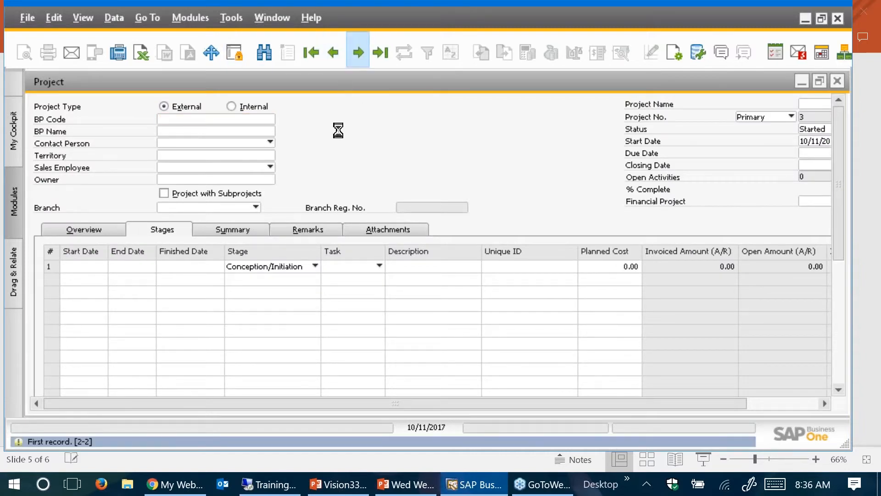
{"action": "left_click", "coordinate": [380, 52]}
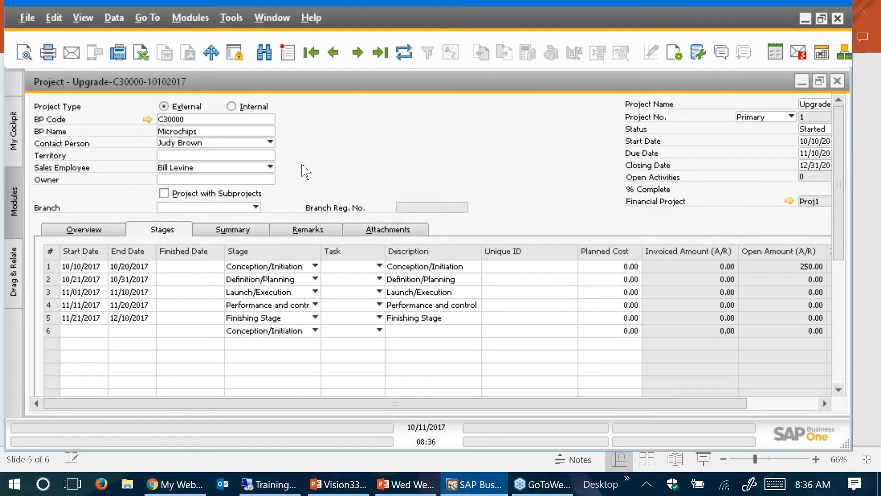
{"action": "left_click", "coordinate": [357, 52]}
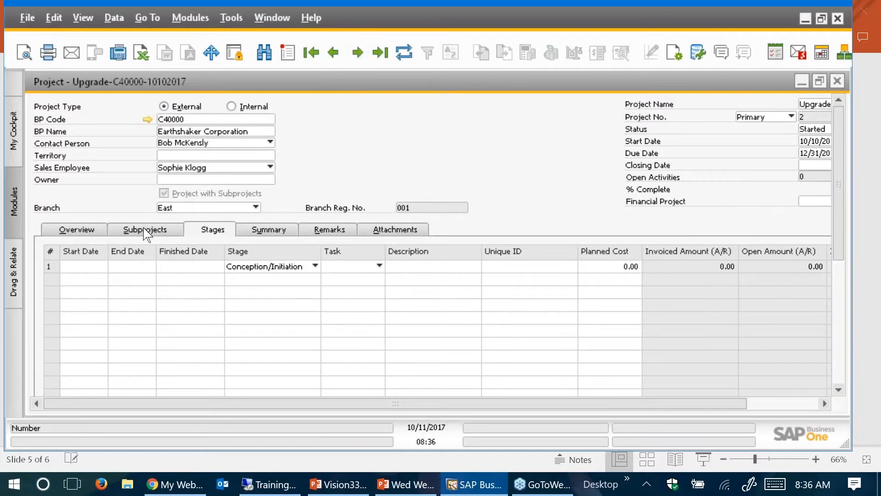
- Open subproject 1, Upgrade Stage 1, and review its five stages and empty subprojects list
{"action": "left_click", "coordinate": [151, 230]}
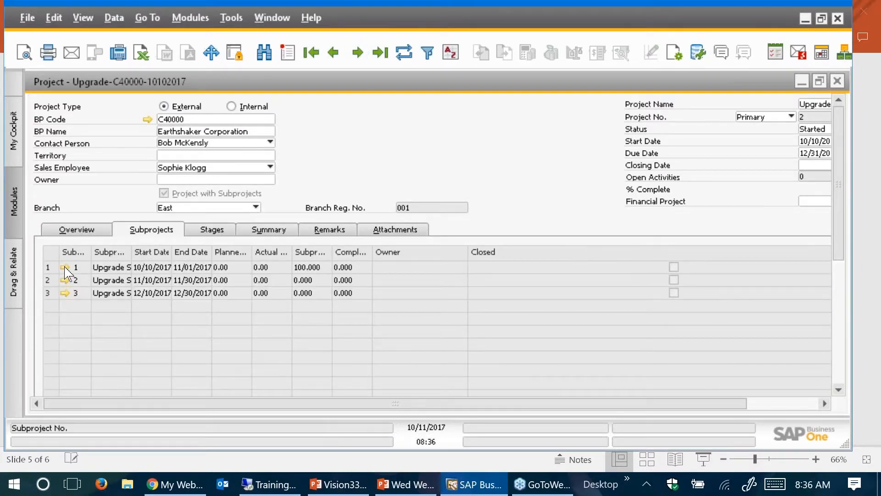
{"action": "left_click", "coordinate": [65, 267]}
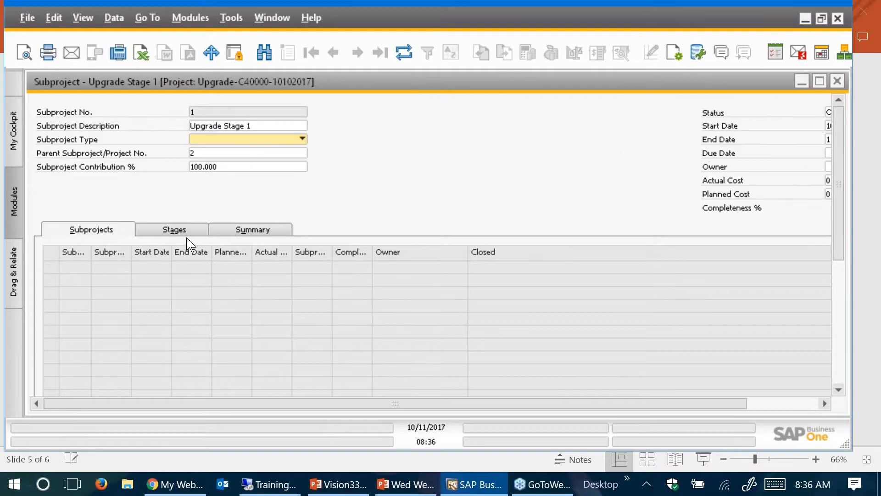
{"action": "left_click", "coordinate": [174, 229]}
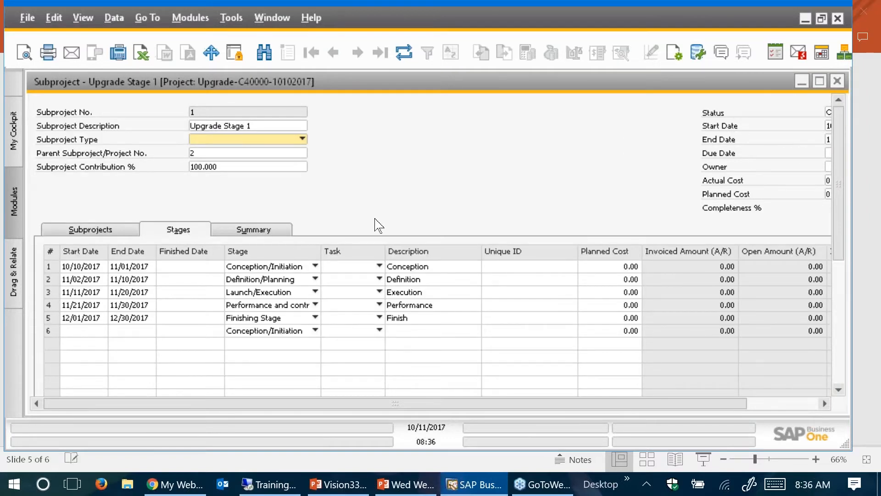
{"action": "left_click", "coordinate": [90, 229]}
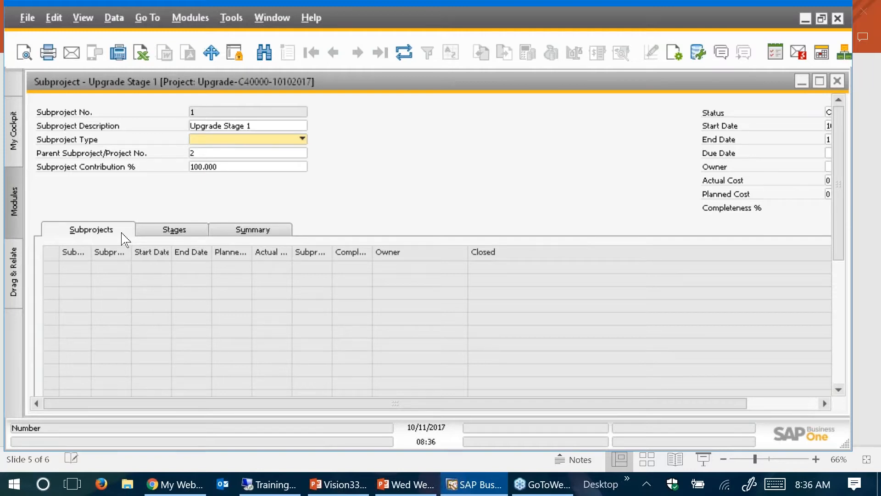
{"action": "mouse_move", "coordinate": [397, 118]}
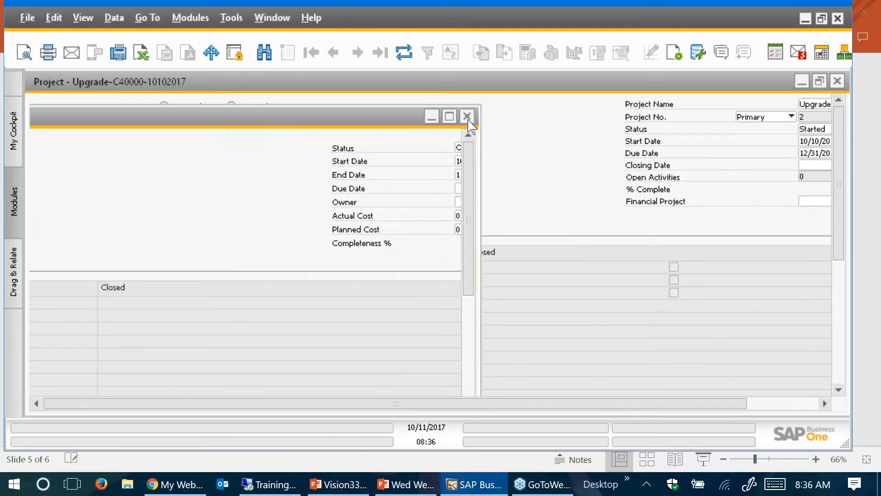
- Close the subproject and return to project 1 for Microchips with its five stages listed
{"action": "left_click", "coordinate": [467, 116]}
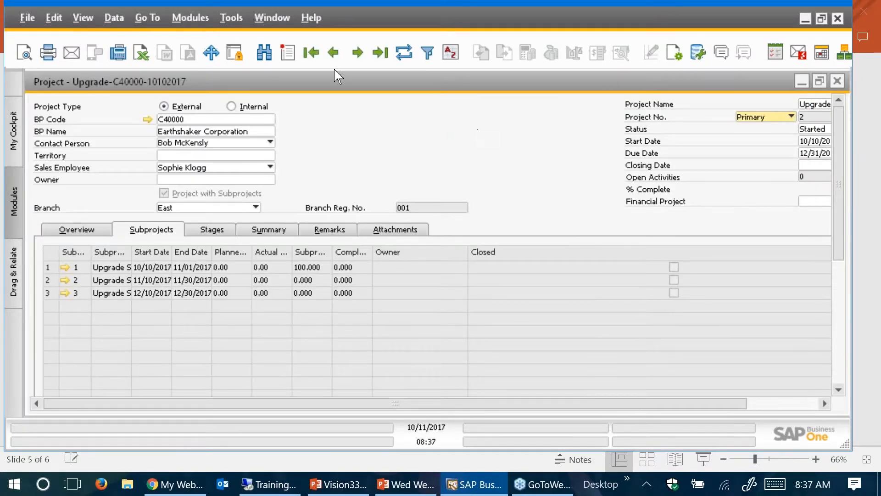
{"action": "mouse_move", "coordinate": [301, 99]}
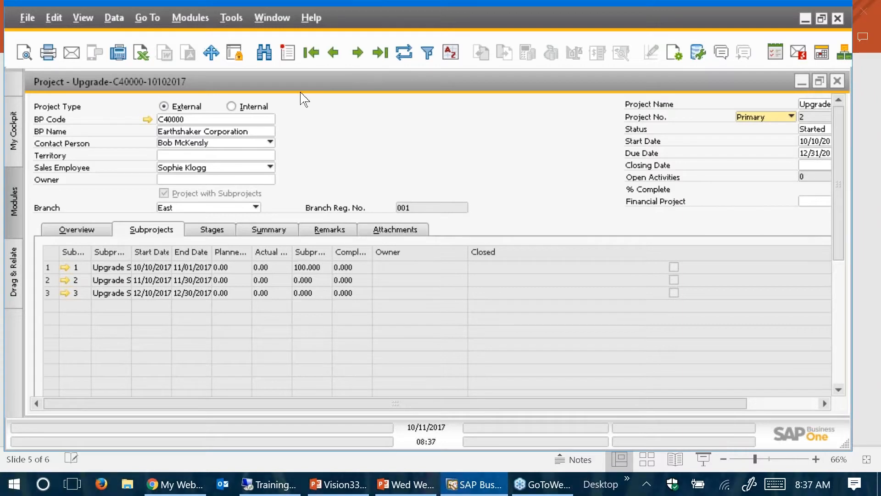
{"action": "left_click", "coordinate": [334, 53]}
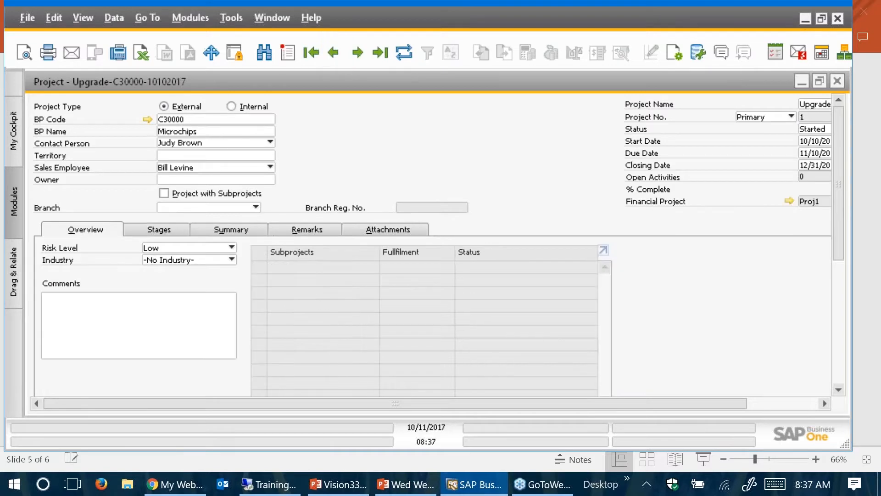
{"action": "mouse_move", "coordinate": [284, 173]}
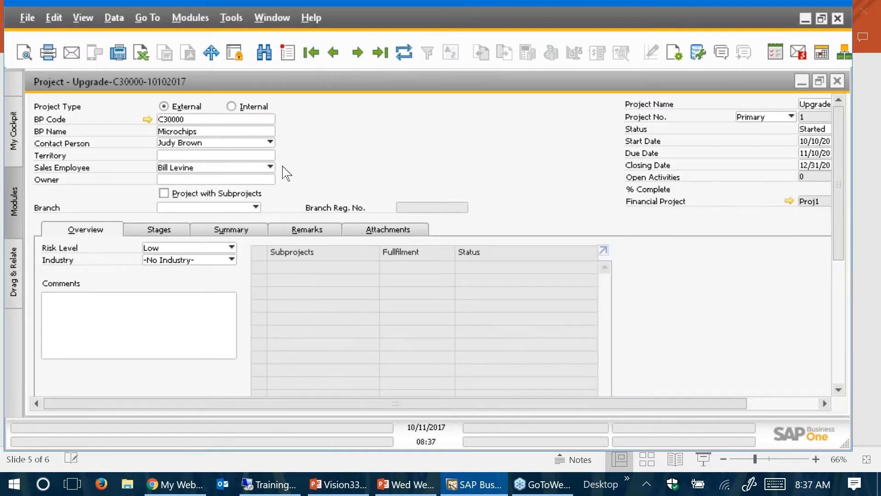
{"action": "left_click", "coordinate": [159, 230]}
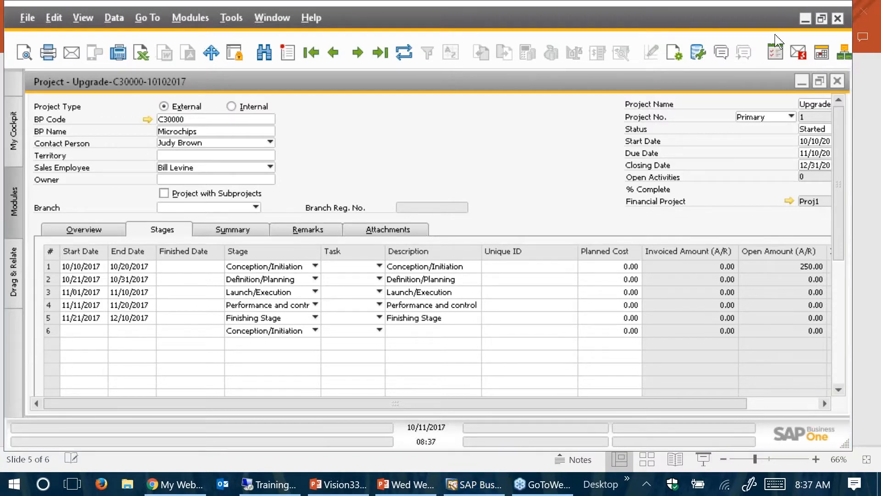
{"action": "mouse_move", "coordinate": [735, 411]}
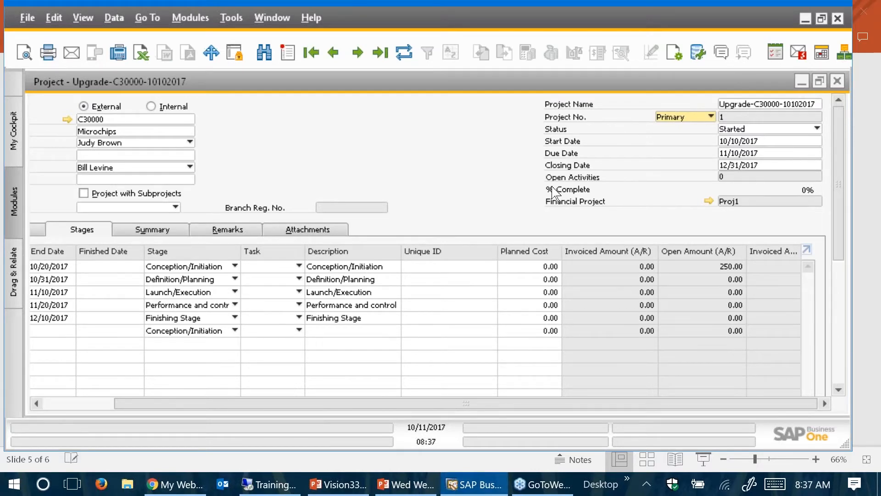
{"action": "mouse_move", "coordinate": [752, 214]}
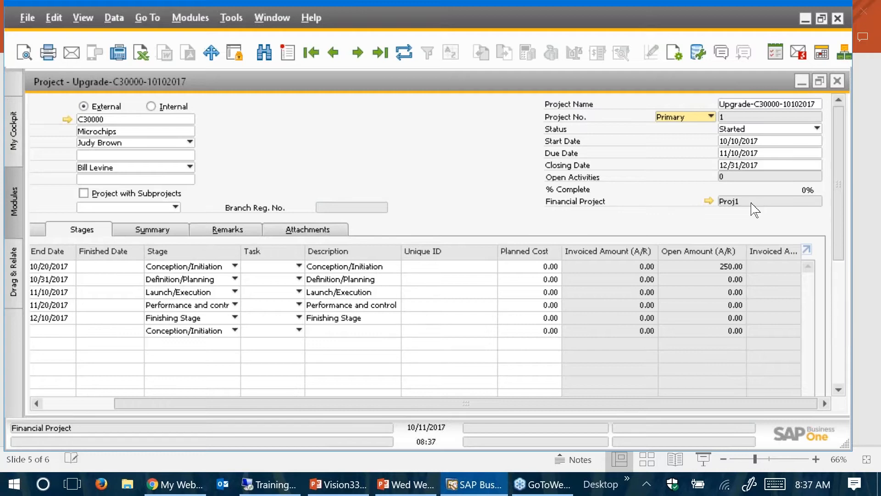
{"action": "mouse_move", "coordinate": [751, 210]}
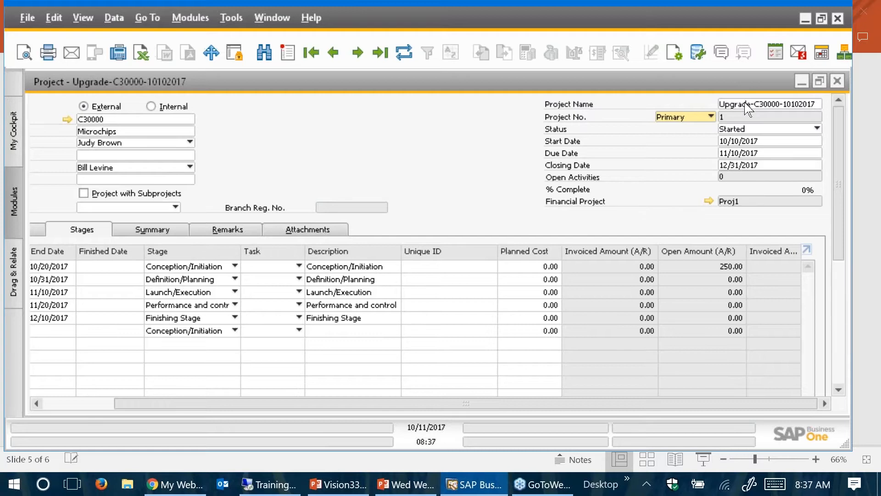
{"action": "mouse_move", "coordinate": [758, 116]}
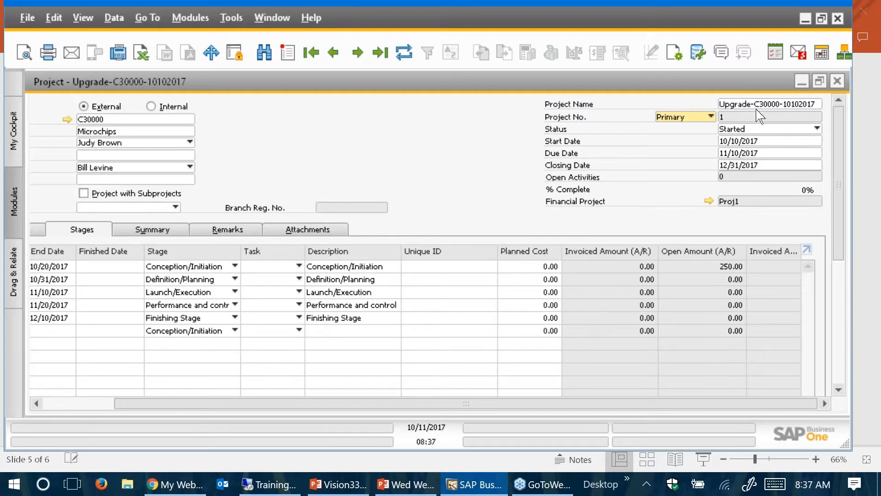
{"action": "mouse_move", "coordinate": [810, 109]}
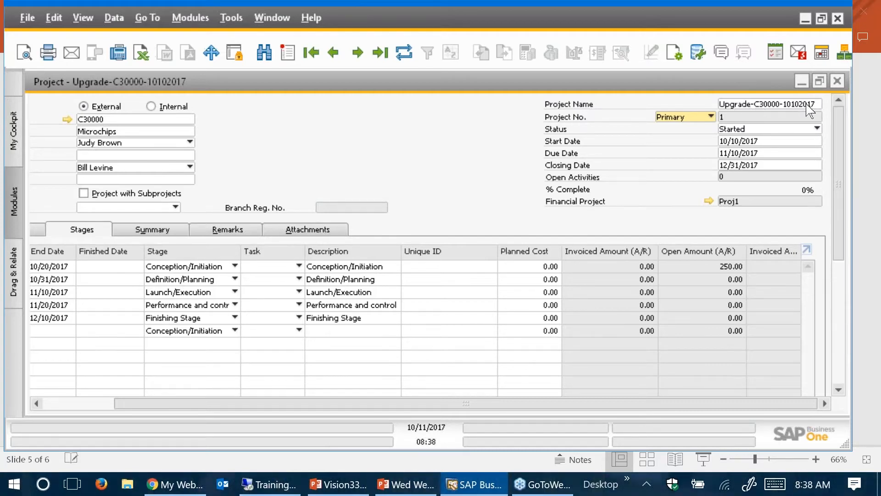